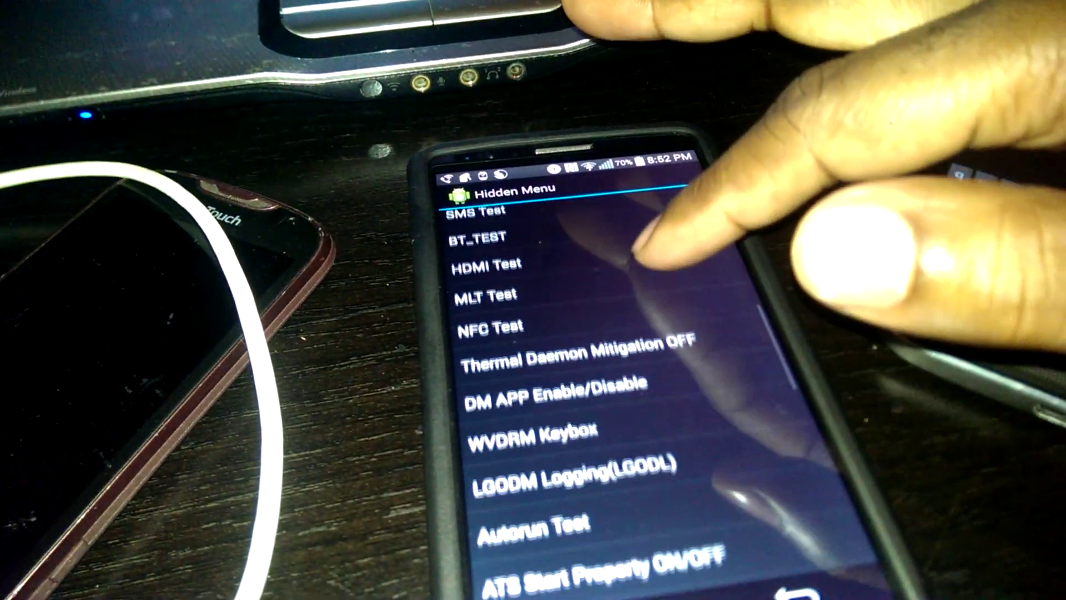
pyautogui.scroll(-3)
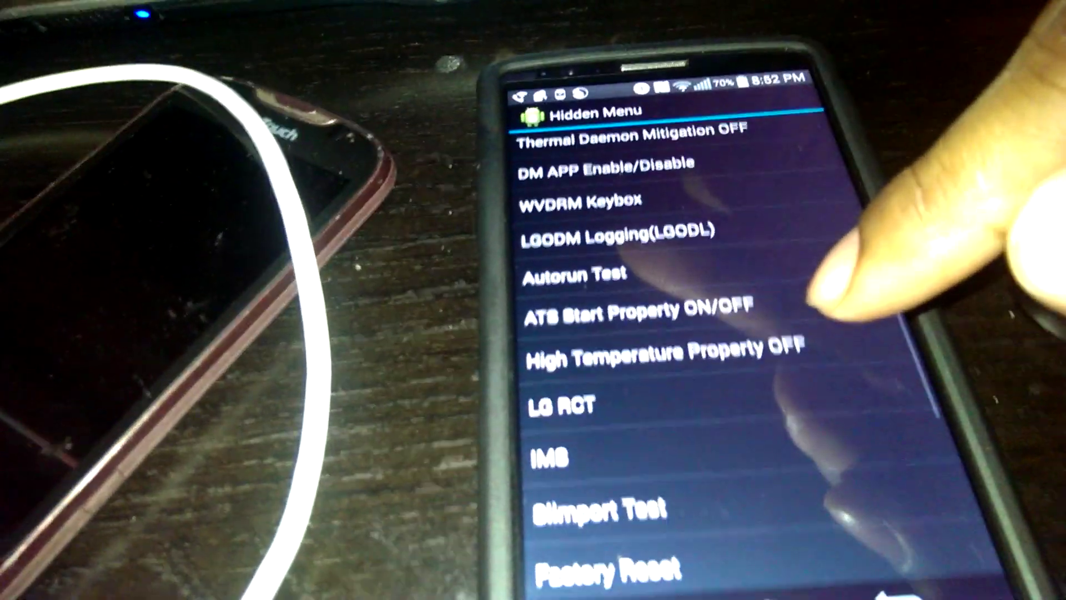